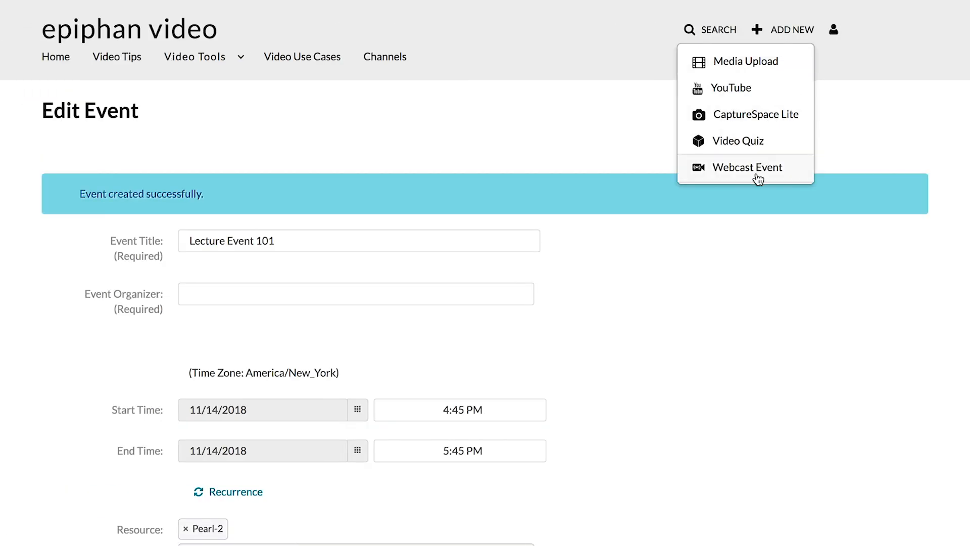
- Create a webcast event named 'My live event' described as 'this is for live streaming'
{"action": "left_click", "coordinate": [746, 167]}
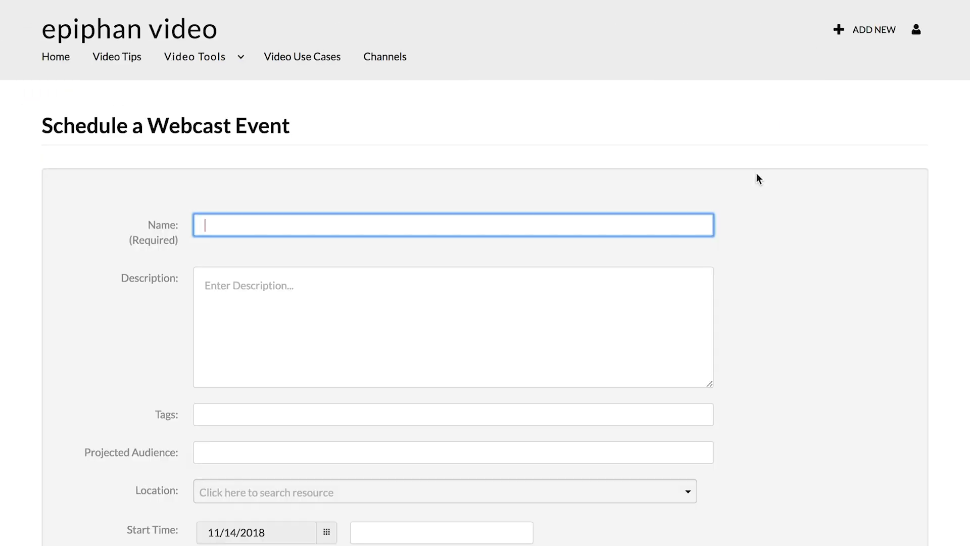
{"action": "type", "text": "My live event"}
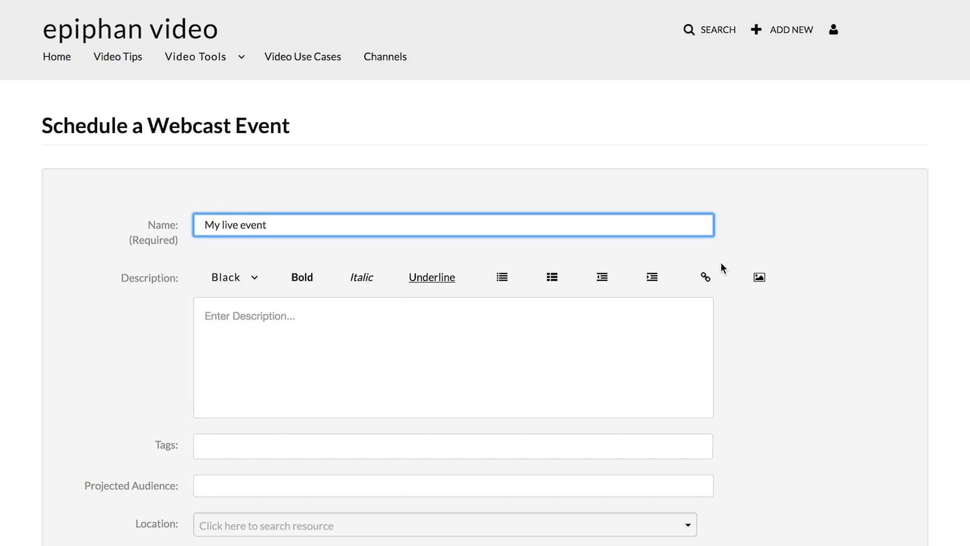
{"action": "type", "text": "this is for live stream"}
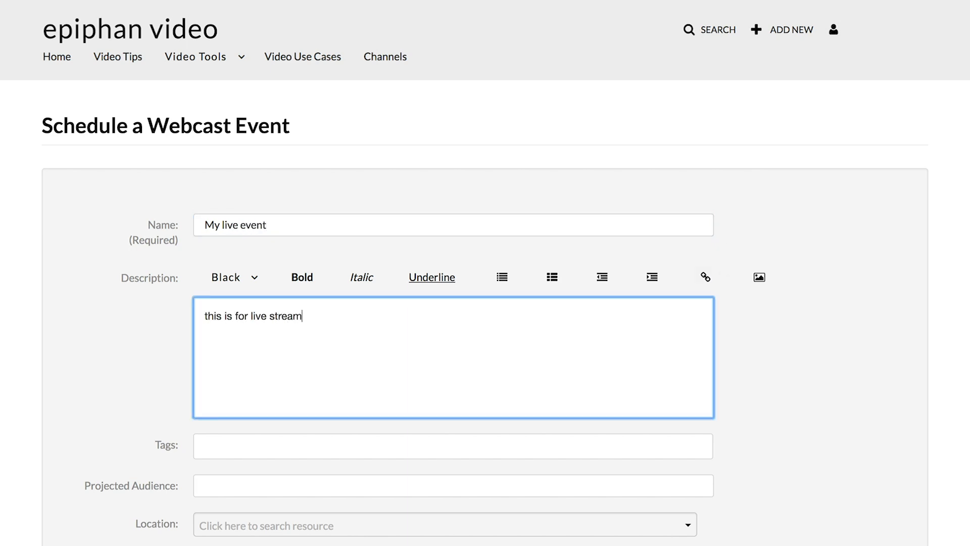
{"action": "type", "text": "ing"}
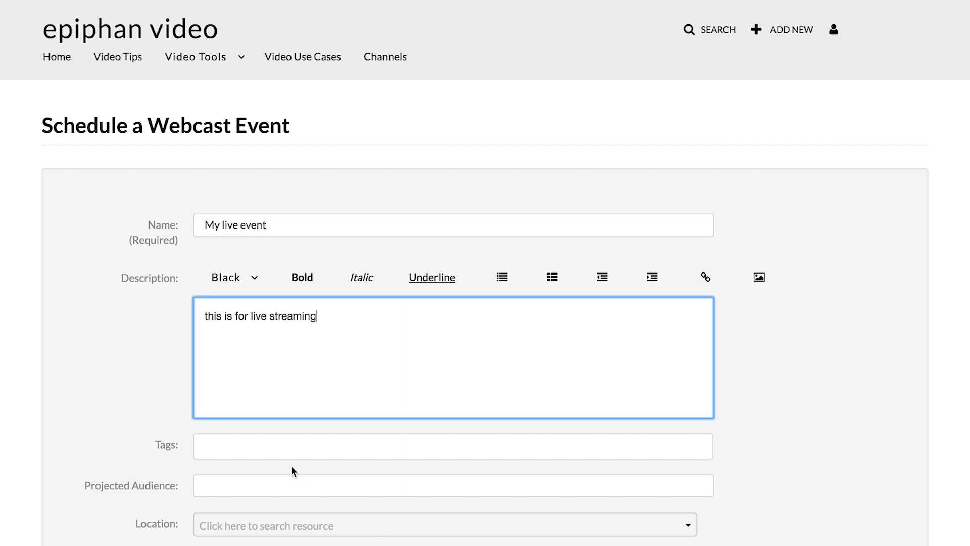